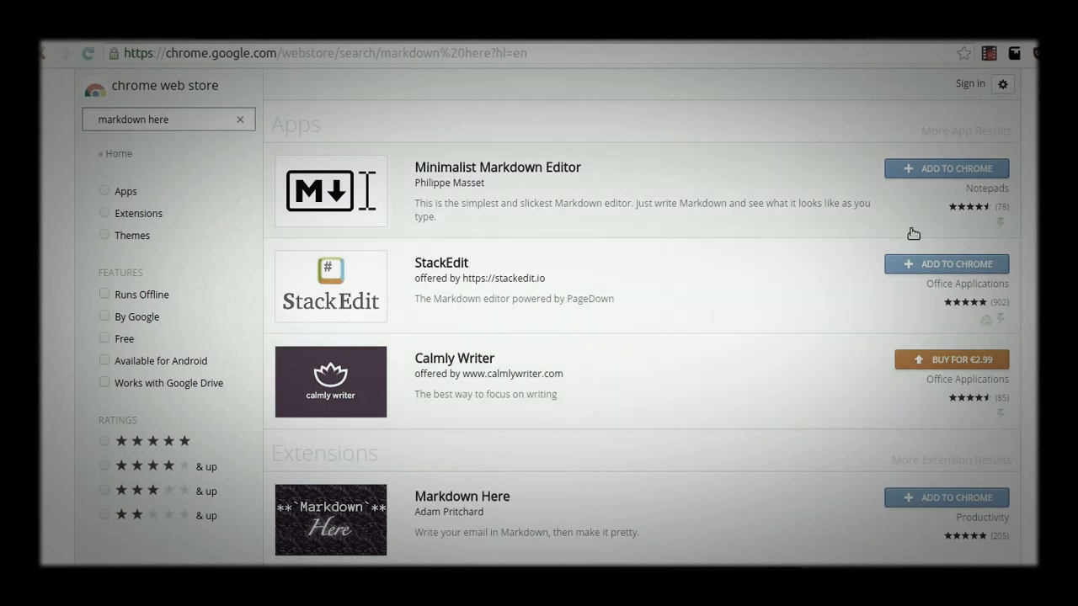
View the Markdown Here extension's detail page in the Chrome Web Store.
{"action": "scroll", "scroll_direction": "down", "scroll_amount": 3}
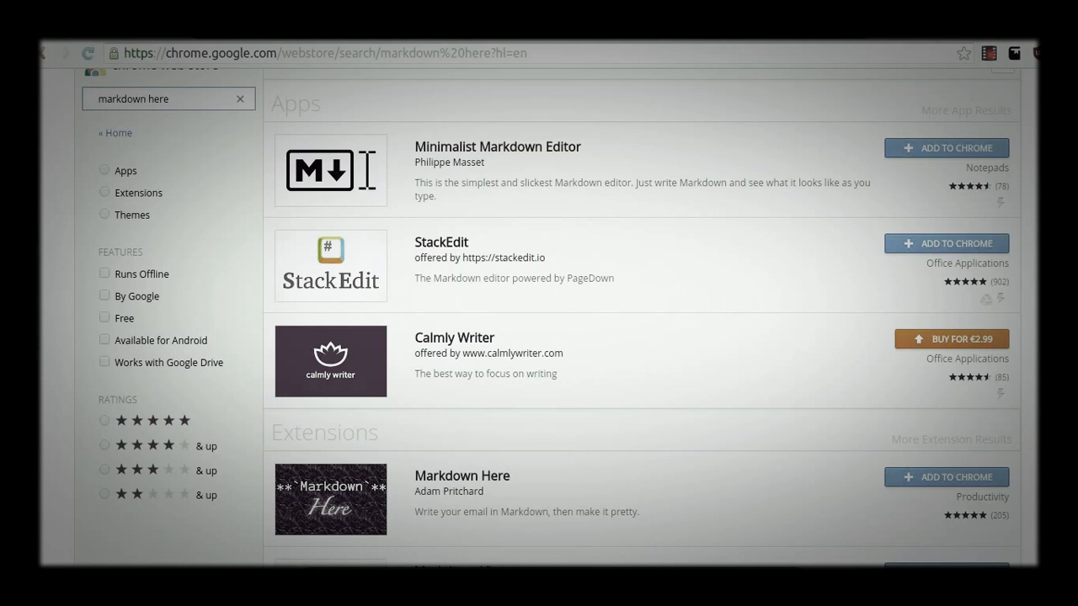
{"action": "left_click", "coordinate": [462, 475]}
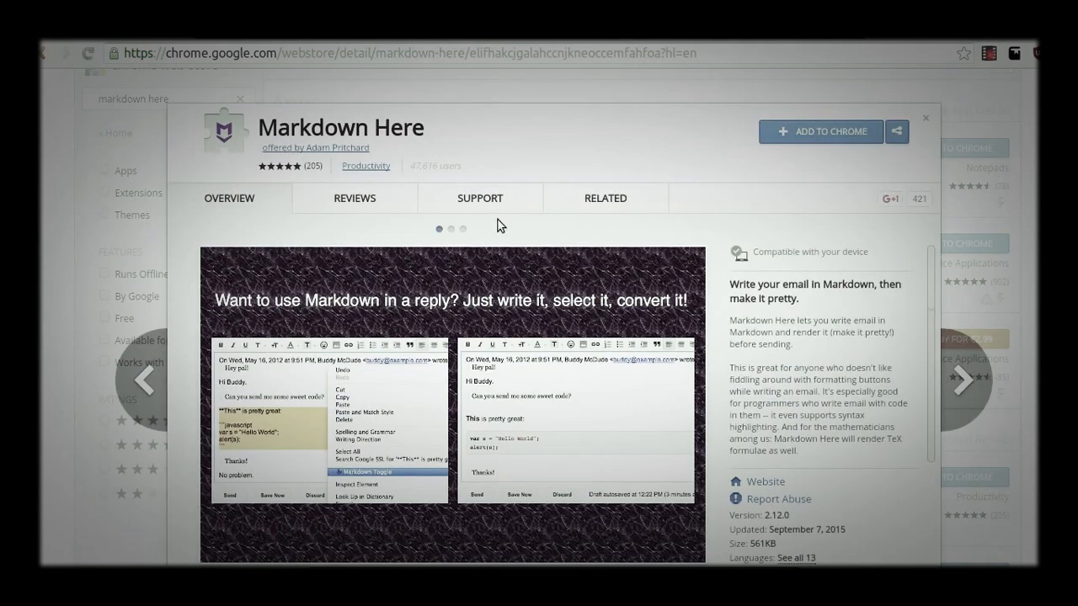
{"action": "mouse_move", "coordinate": [487, 227]}
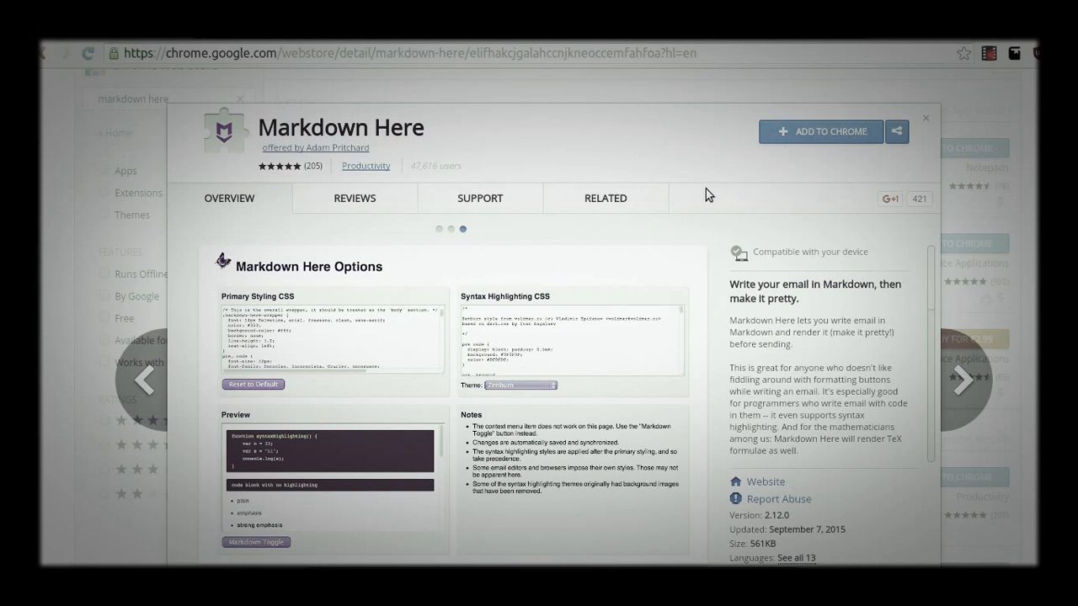
{"action": "mouse_move", "coordinate": [723, 148]}
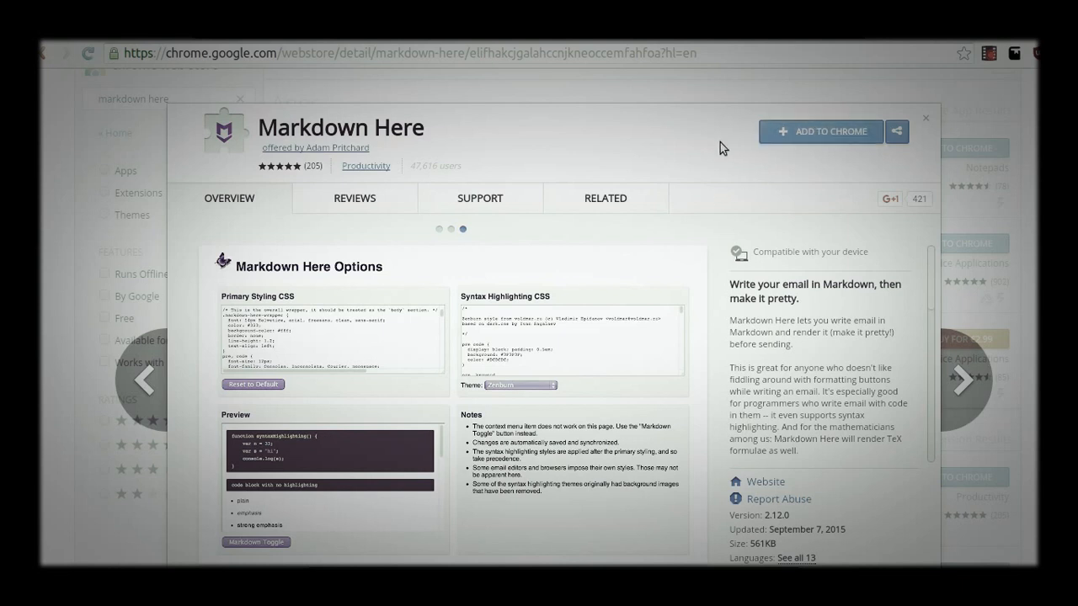
{"action": "mouse_move", "coordinate": [160, 121]}
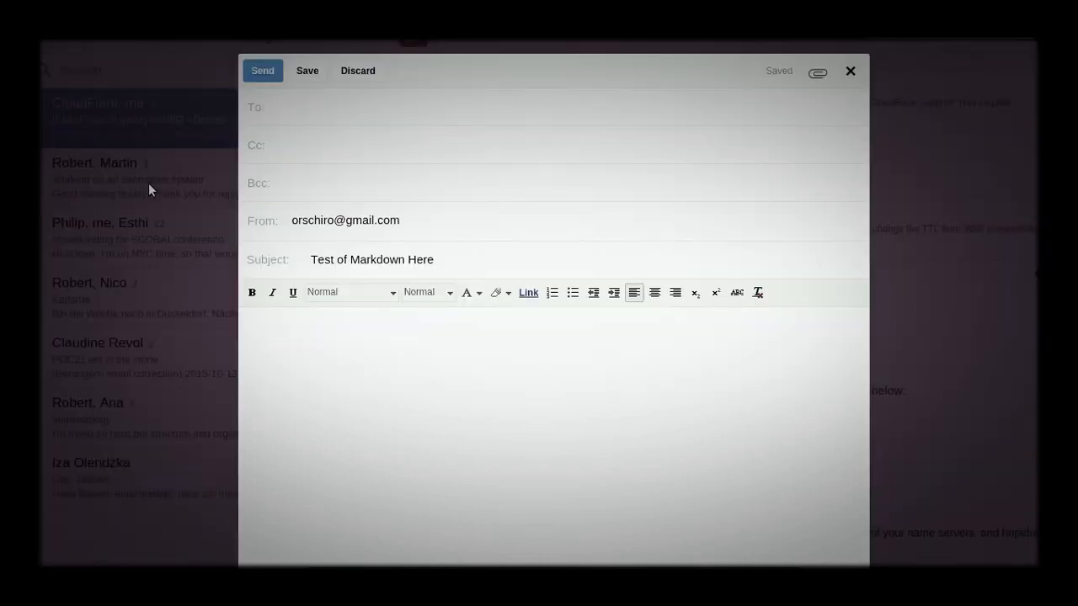
Write the body with # Hello, **Markdown Here**, a ----- rule and ## Sub-heading.
{"action": "left_click", "coordinate": [459, 360]}
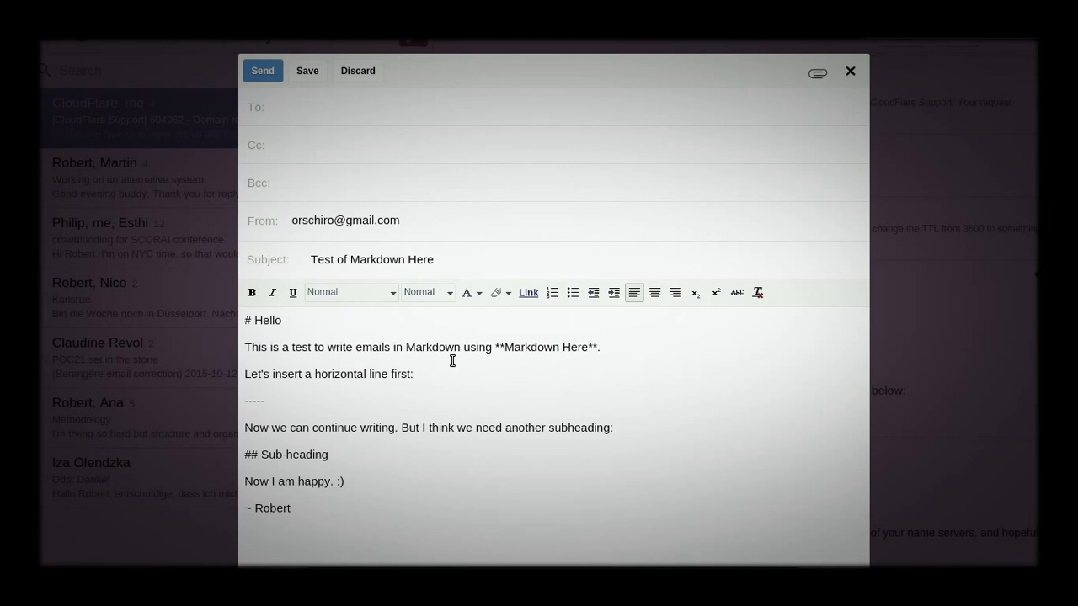
{"action": "left_click", "coordinate": [294, 509]}
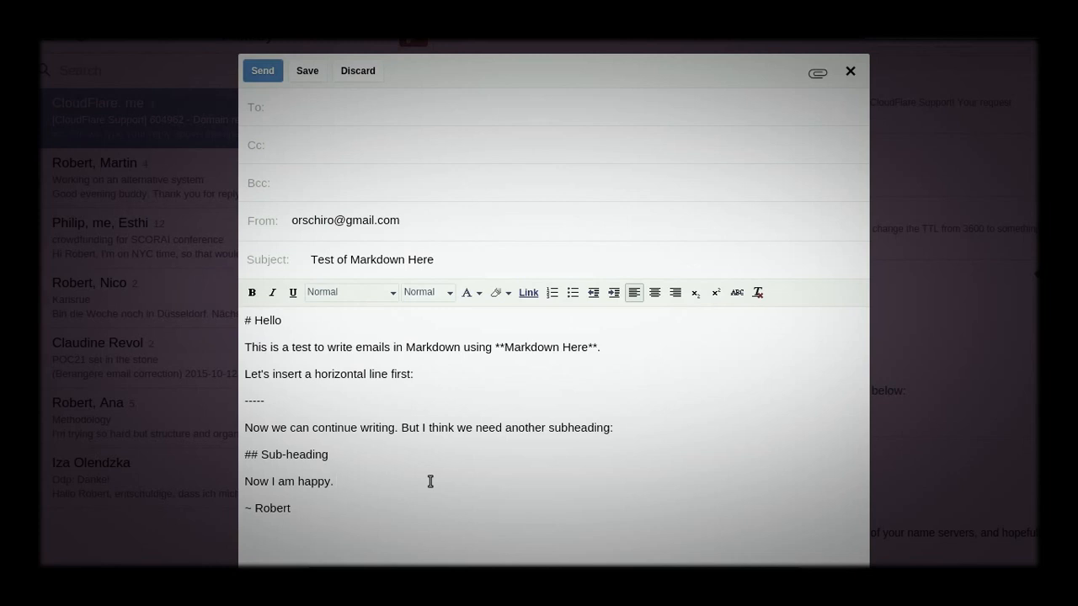
Render the body via the Markdown Here toggle into headings, bold text and a rule.
{"action": "left_click", "coordinate": [335, 482]}
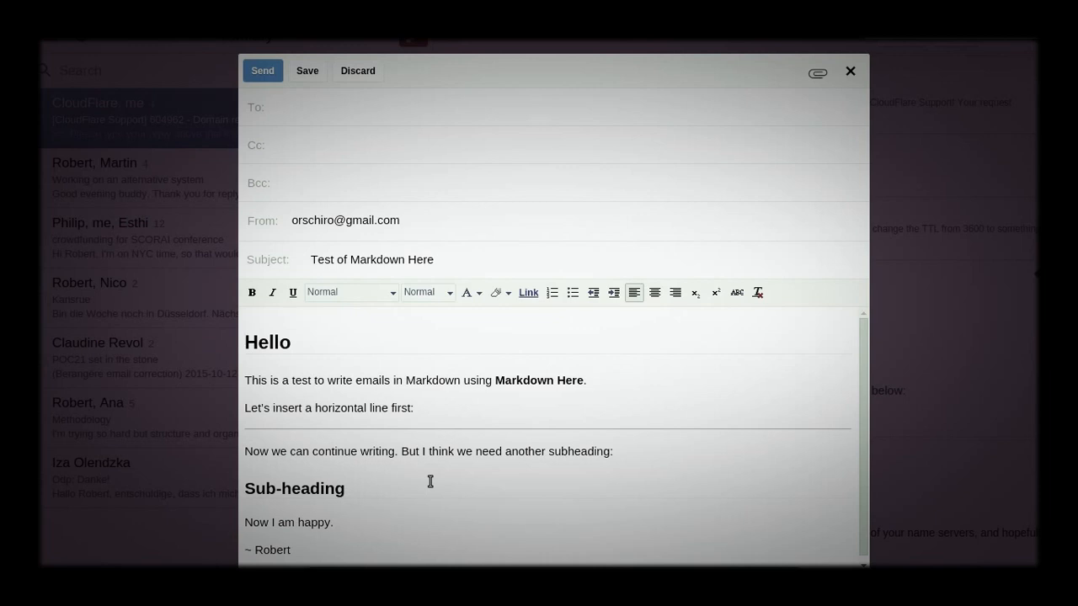
{"action": "left_click", "coordinate": [307, 71]}
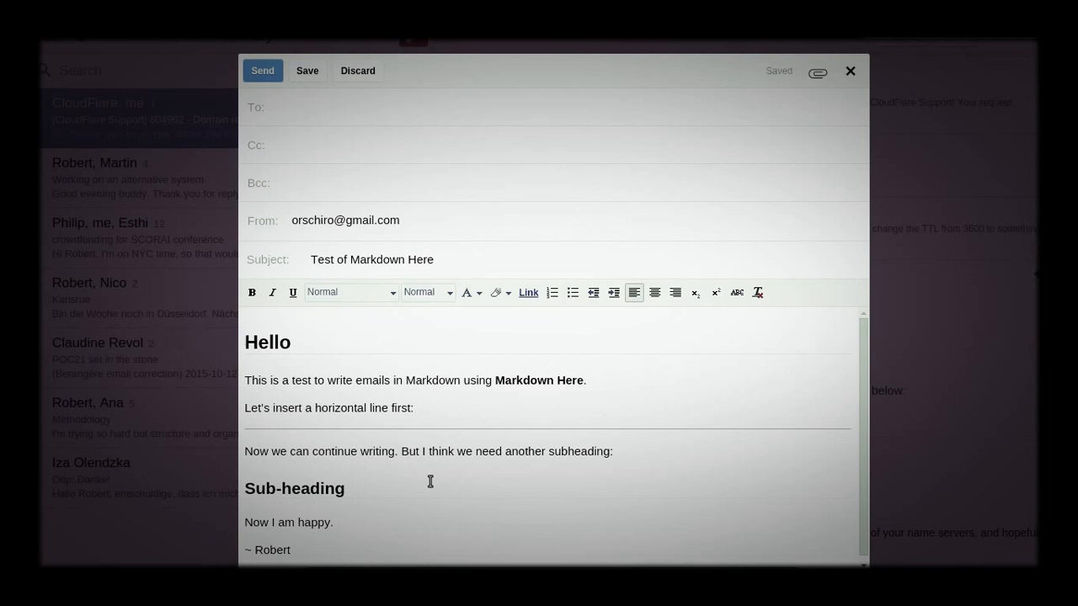